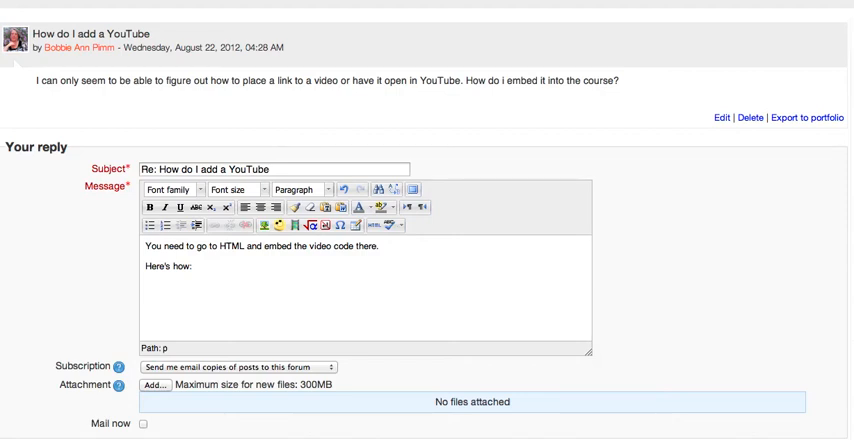
pyautogui.moveTo(377, 229)
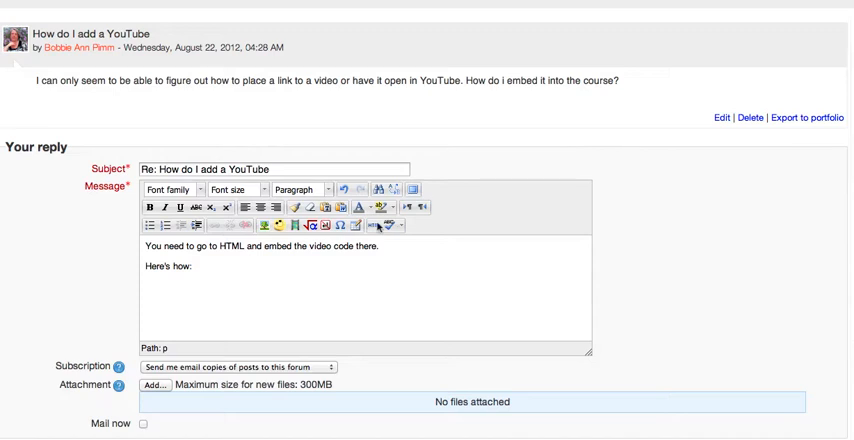
pyautogui.moveTo(380, 233)
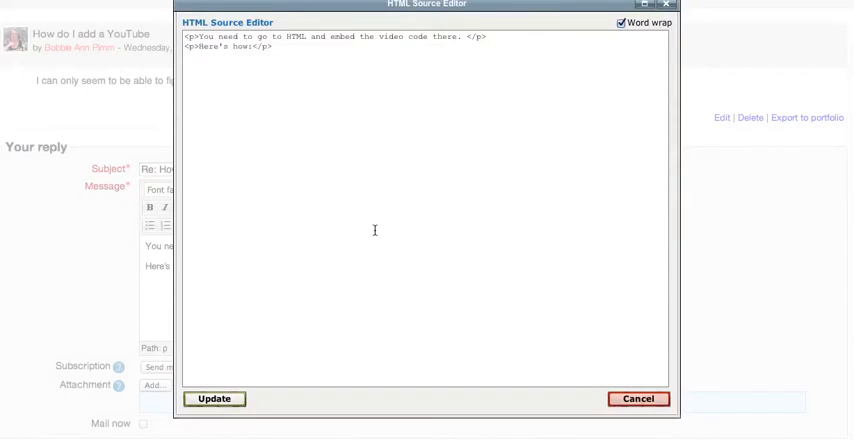
pyautogui.moveTo(326, 20)
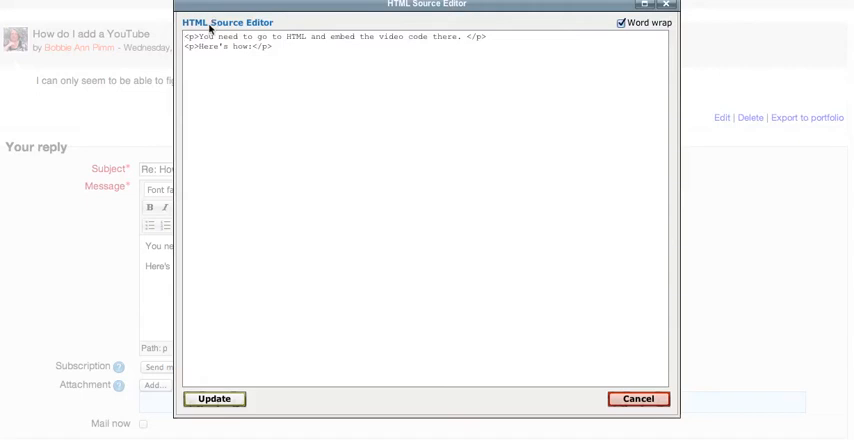
pyautogui.moveTo(810, 361)
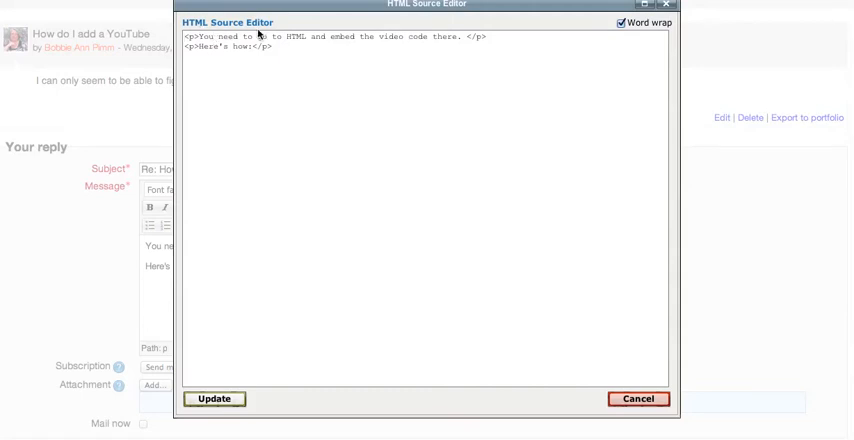
# Navigate to the YouTube page for 'Adding Sections to a Moodle Course'.
pyautogui.write('go')
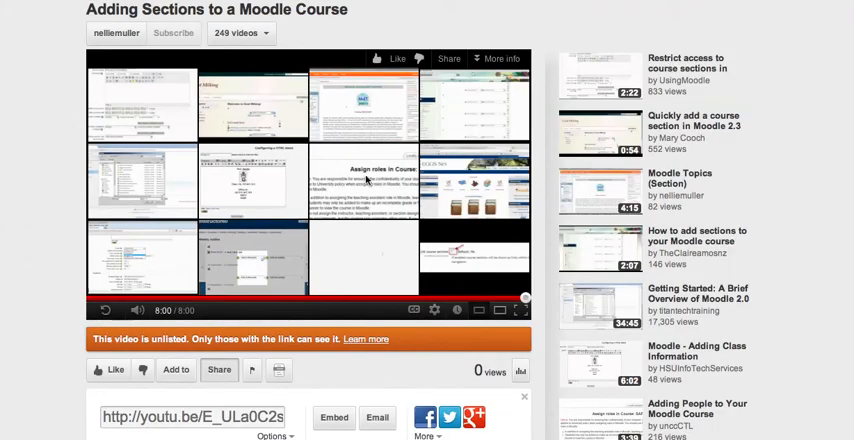
pyautogui.moveTo(219, 370)
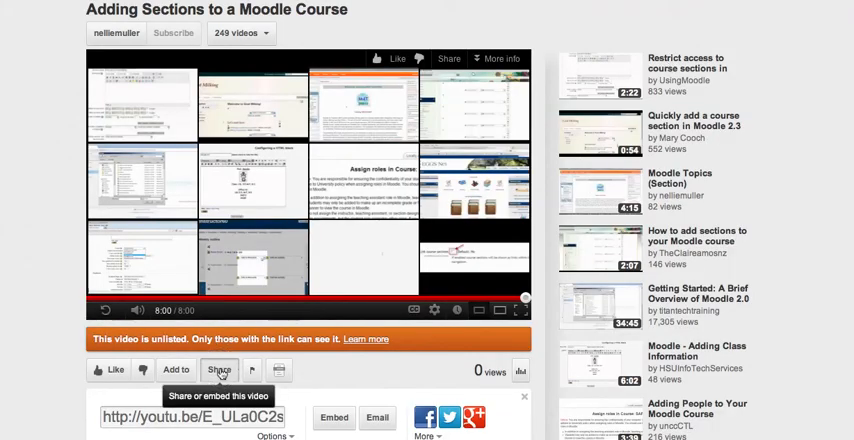
# Reopen the video's Share panel to reach the old-style embed code.
pyautogui.click(219, 369)
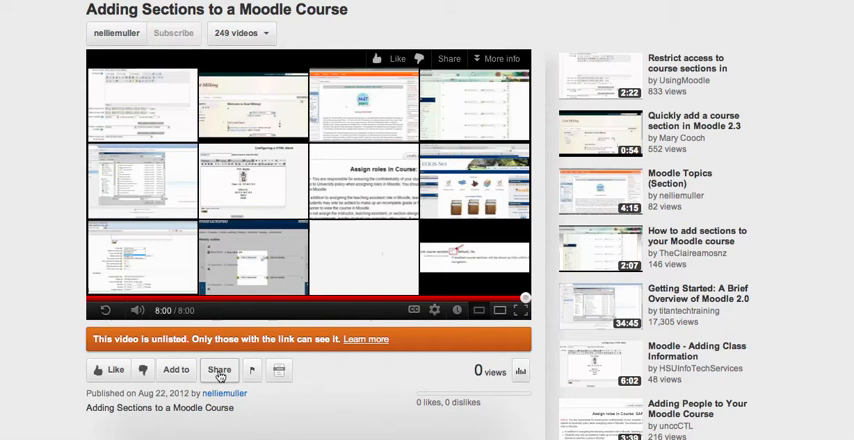
pyautogui.scroll(-3)
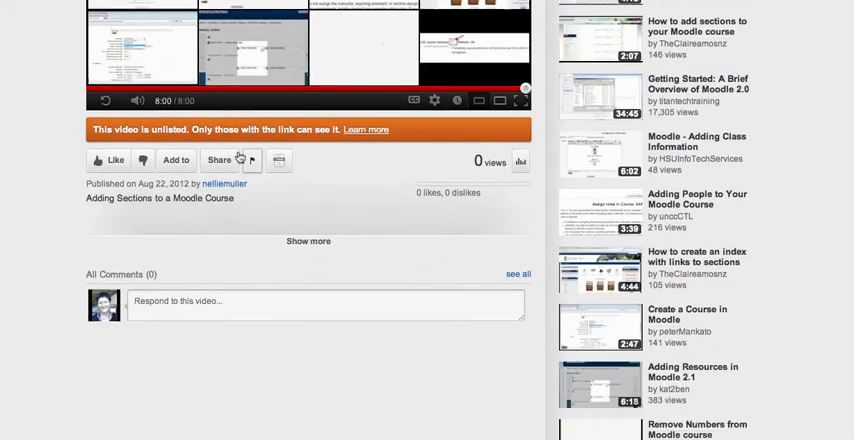
pyautogui.click(219, 159)
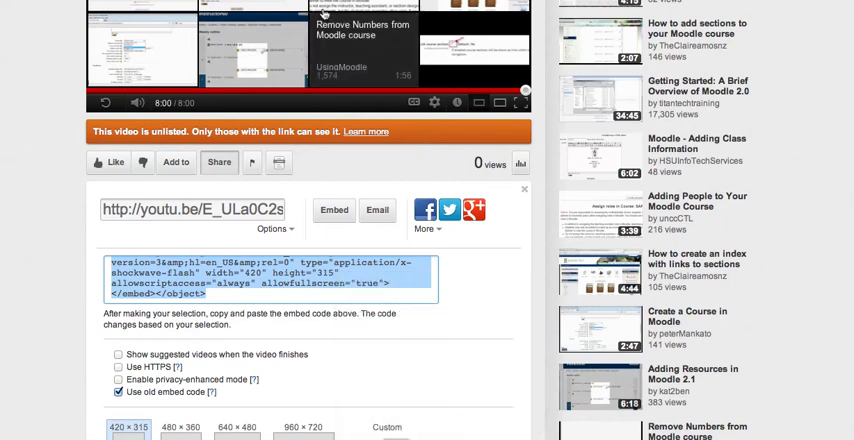
pyautogui.scroll(3)
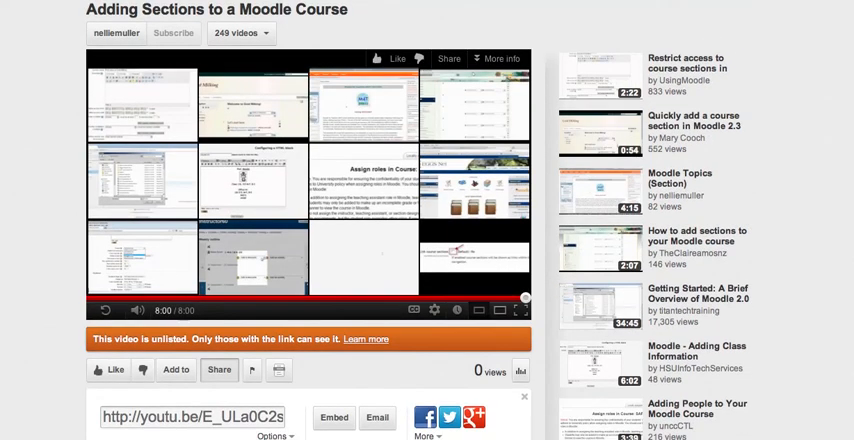
pyautogui.moveTo(737, 40)
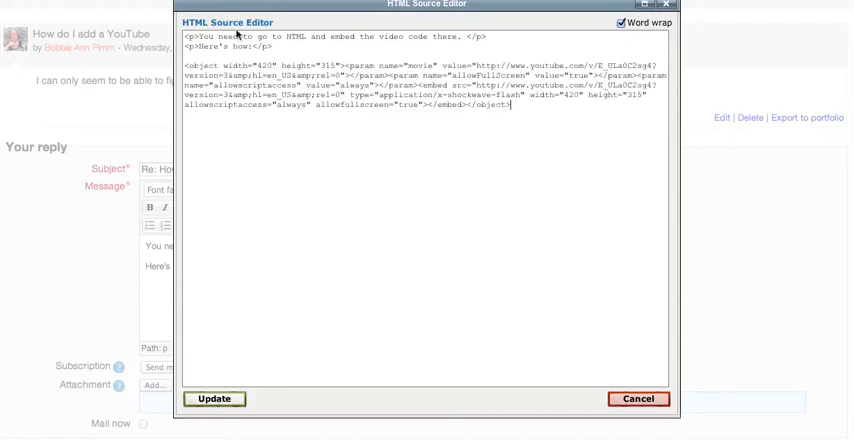
pyautogui.moveTo(216, 413)
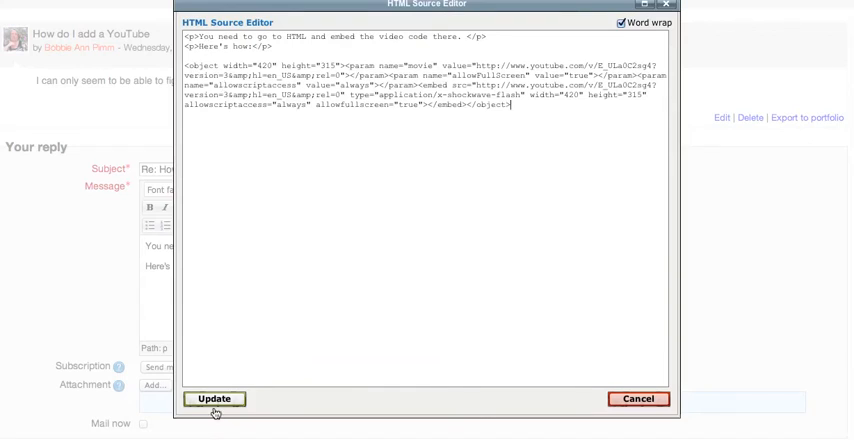
# Update the message with the edited HTML containing the embed code.
pyautogui.click(218, 399)
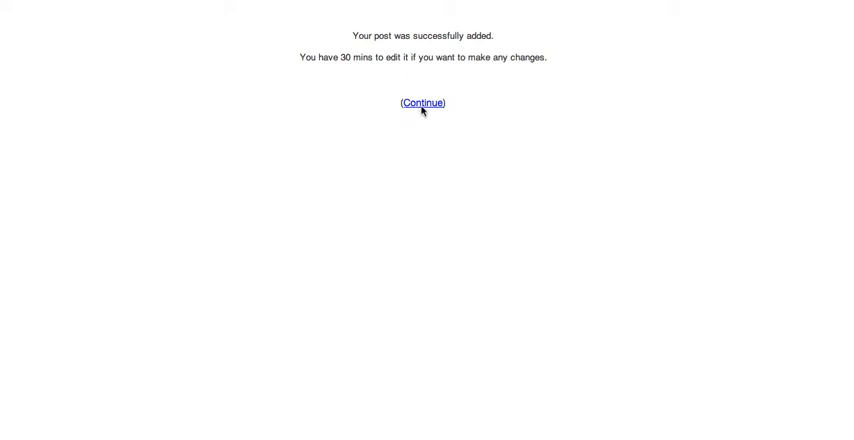
# Continue back to the discussion and view the embedded YouTube player in the reply.
pyautogui.click(419, 102)
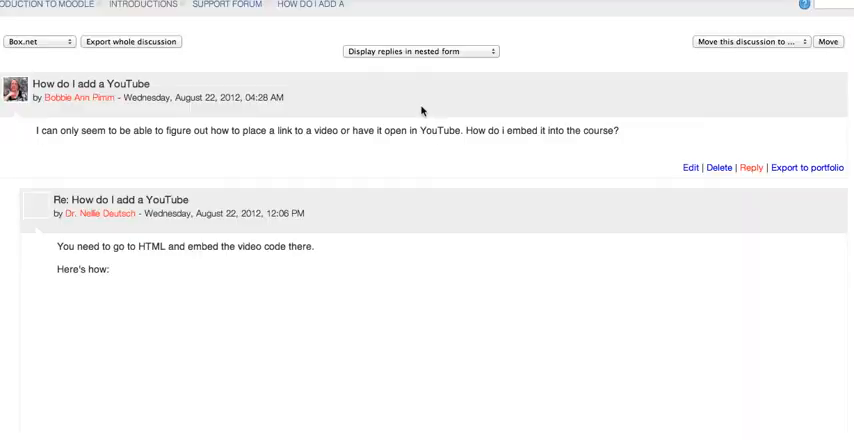
pyautogui.scroll(-3)
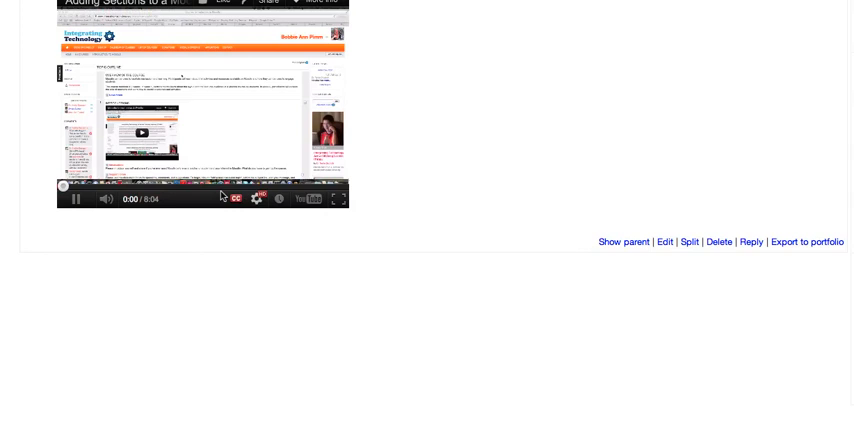